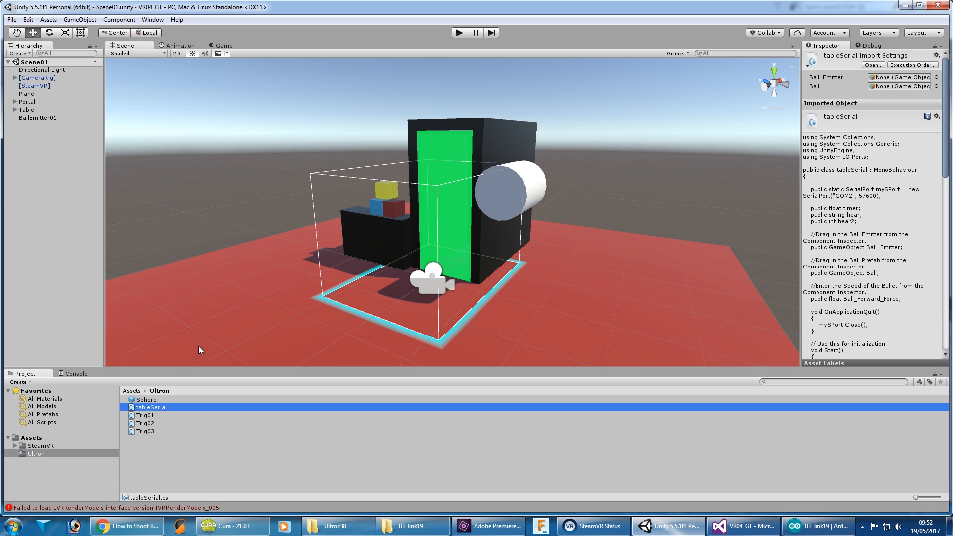
{"action": "mouse_move", "coordinate": [221, 334]}
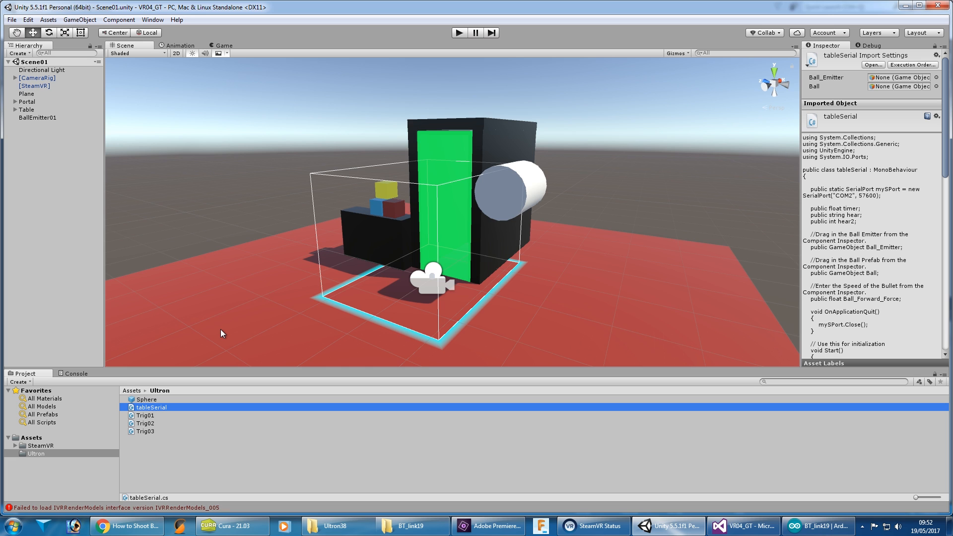
{"action": "mouse_move", "coordinate": [309, 318]}
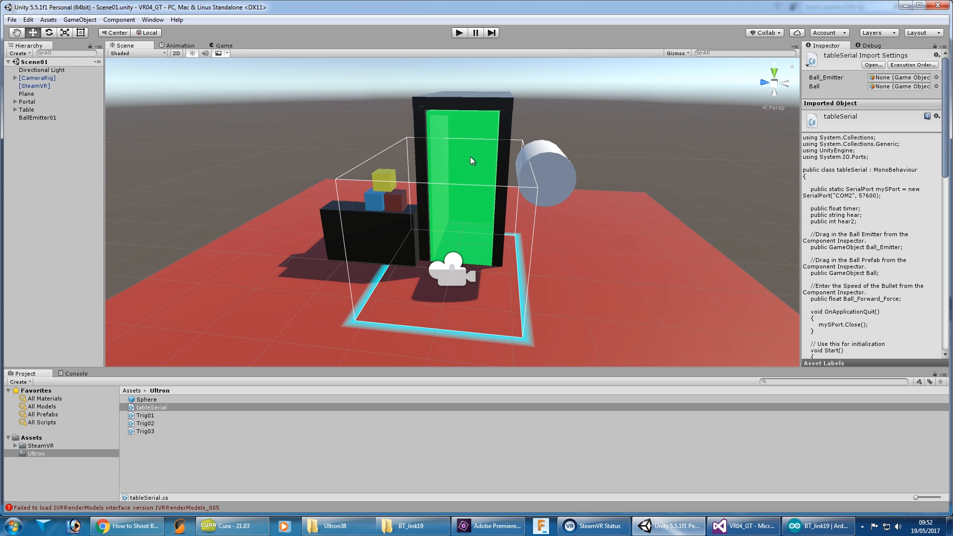
{"action": "mouse_move", "coordinate": [454, 168]}
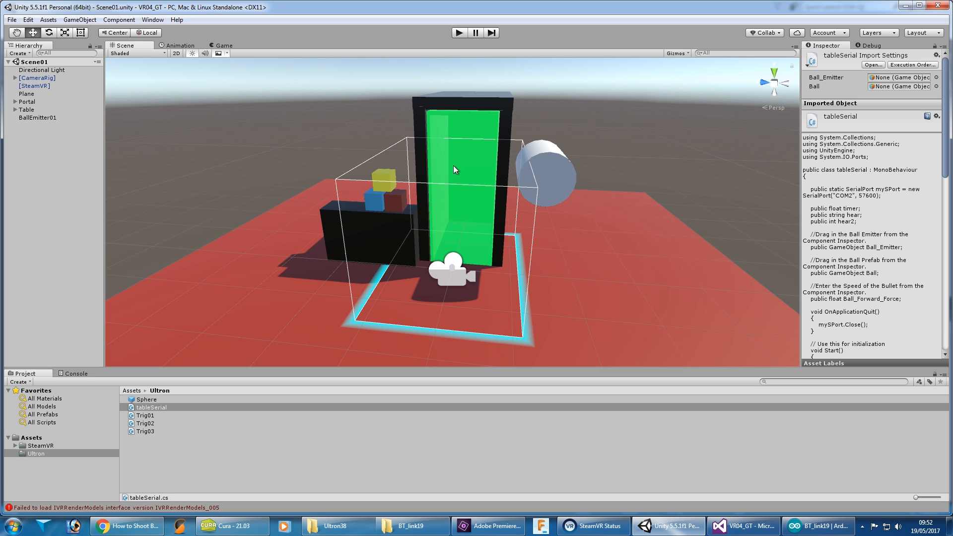
{"action": "mouse_move", "coordinate": [150, 441]}
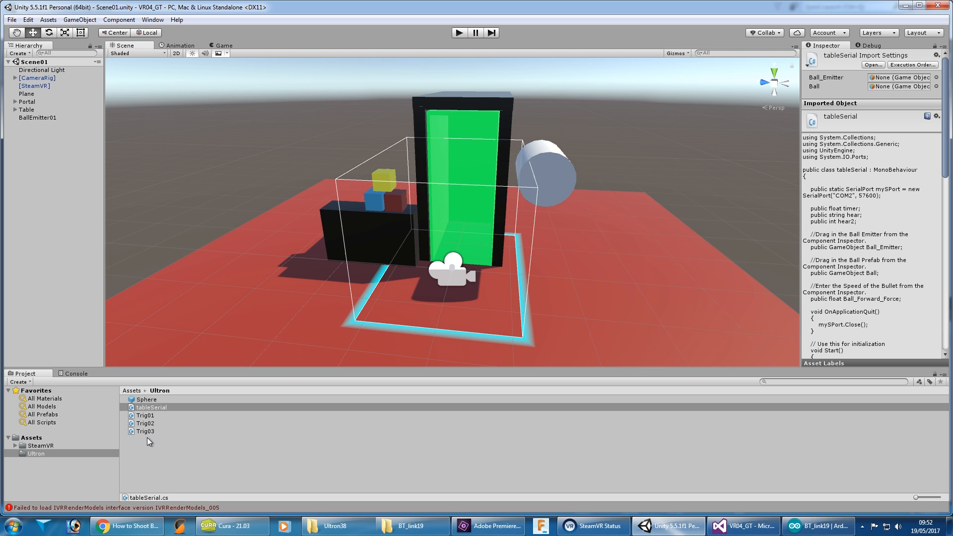
{"action": "mouse_move", "coordinate": [741, 526]}
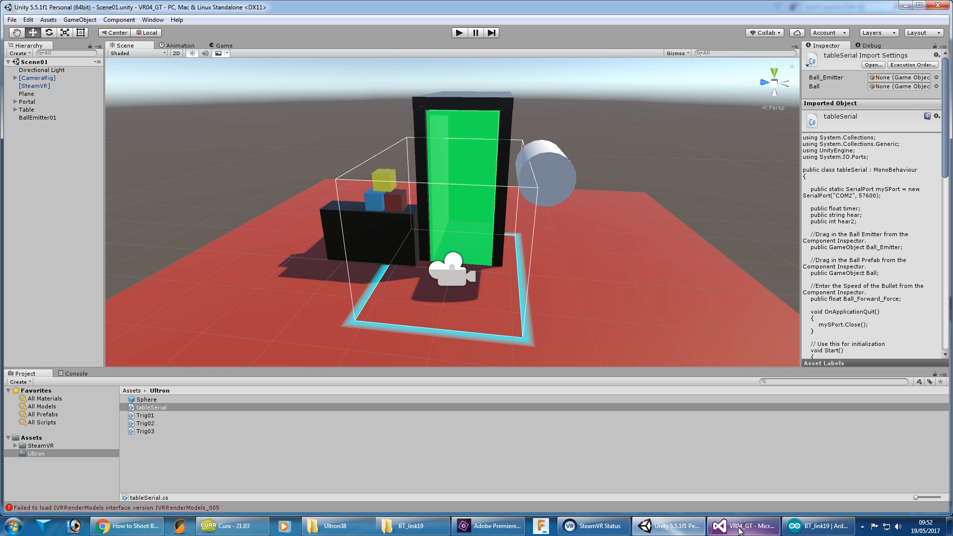
- Review tableSerial.cs Update(): the timer countdown and the line sending 100 to the Arduino
{"action": "left_click", "coordinate": [746, 526]}
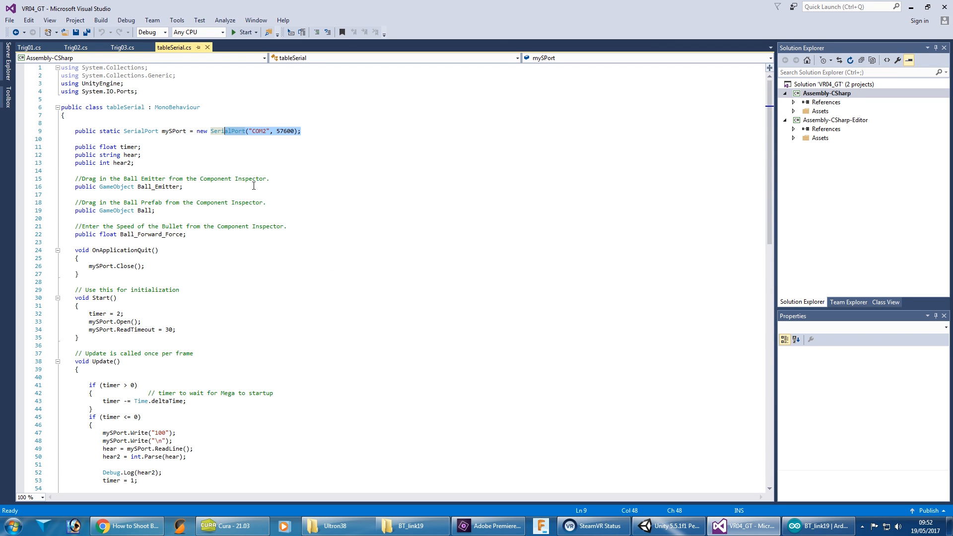
{"action": "scroll", "scroll_direction": "down", "scroll_amount": 3}
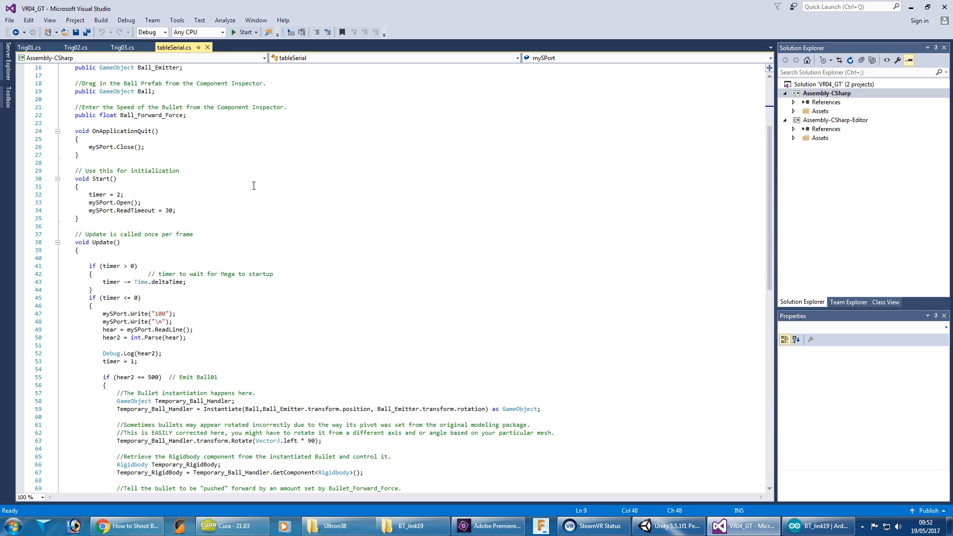
{"action": "scroll", "scroll_direction": "down", "scroll_amount": 3}
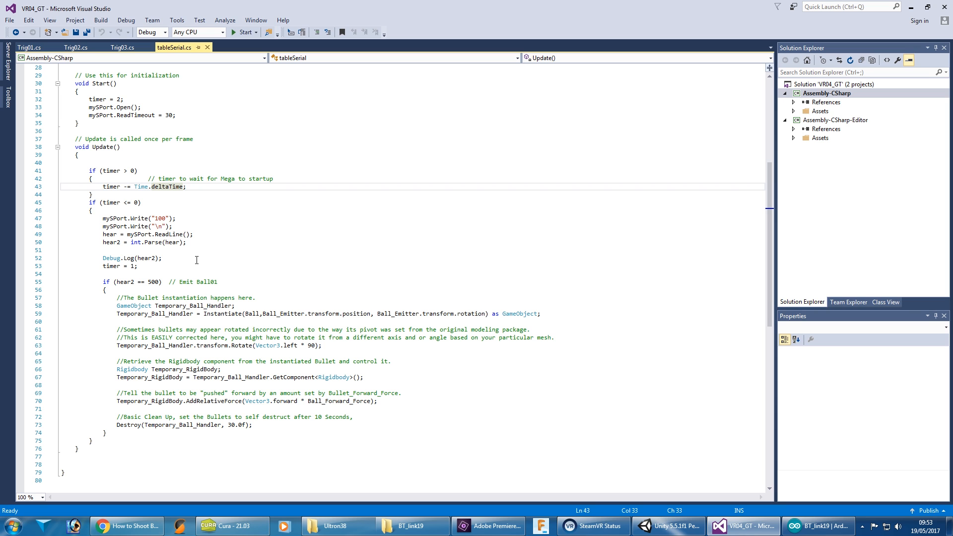
{"action": "double_click", "coordinate": [118, 218]}
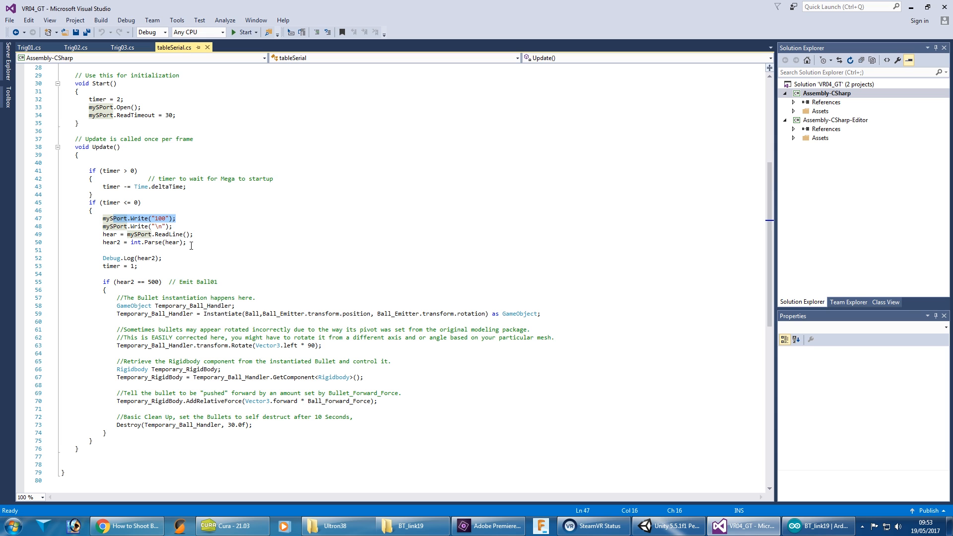
{"action": "left_click", "coordinate": [820, 526]}
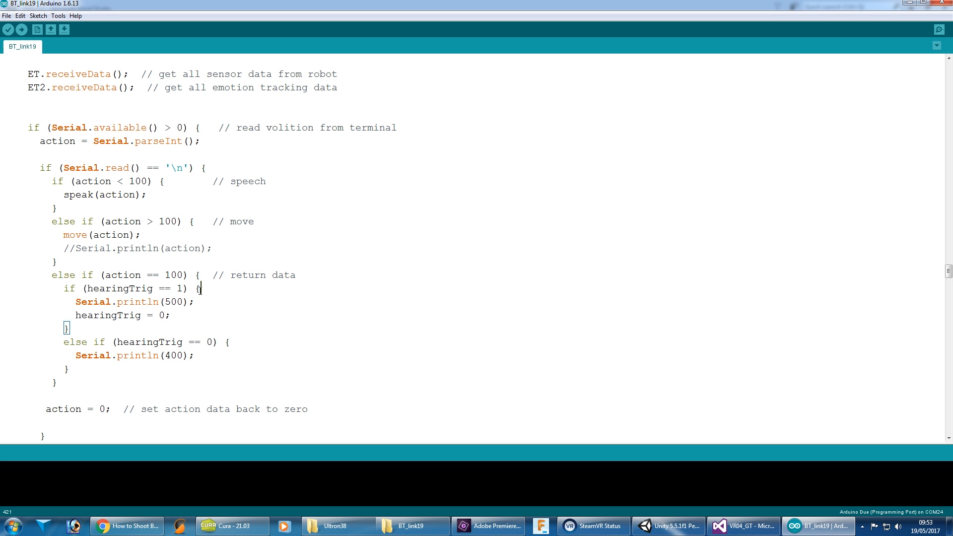
- Highlight the else-if hearingTrig == 0 branch that replies 400, then return to tableSerial.cs
{"action": "left_click_drag", "start_coordinate": [120, 287], "coordinate": [200, 288]}
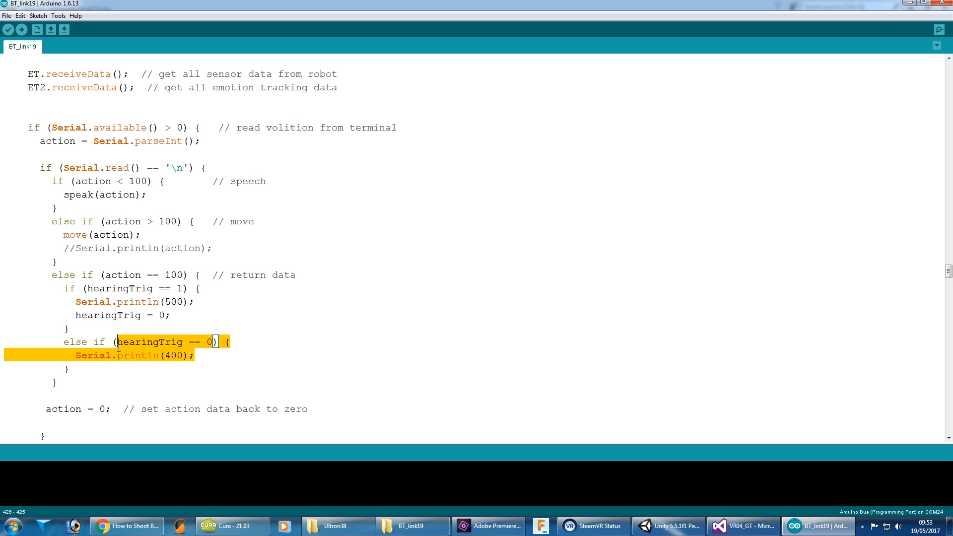
{"action": "left_click", "coordinate": [217, 355]}
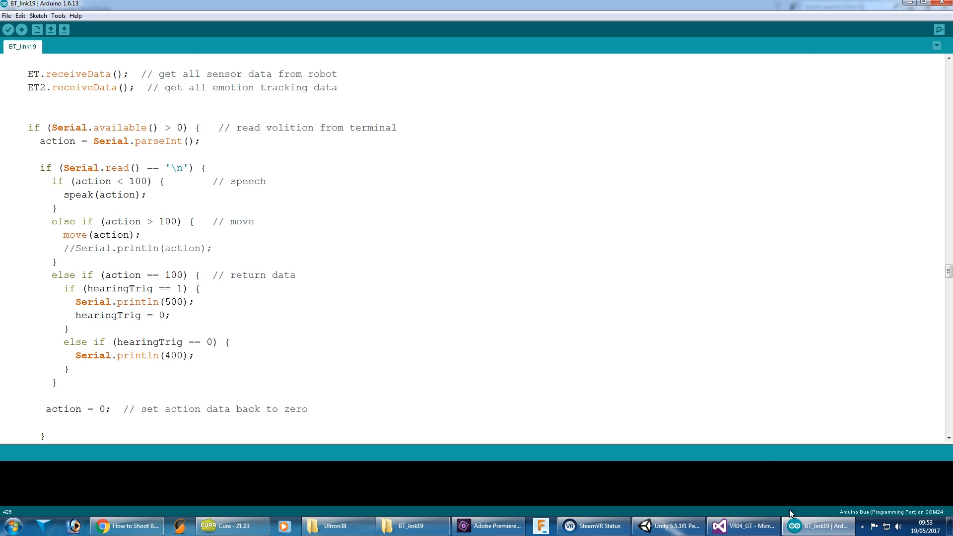
{"action": "left_click", "coordinate": [744, 526]}
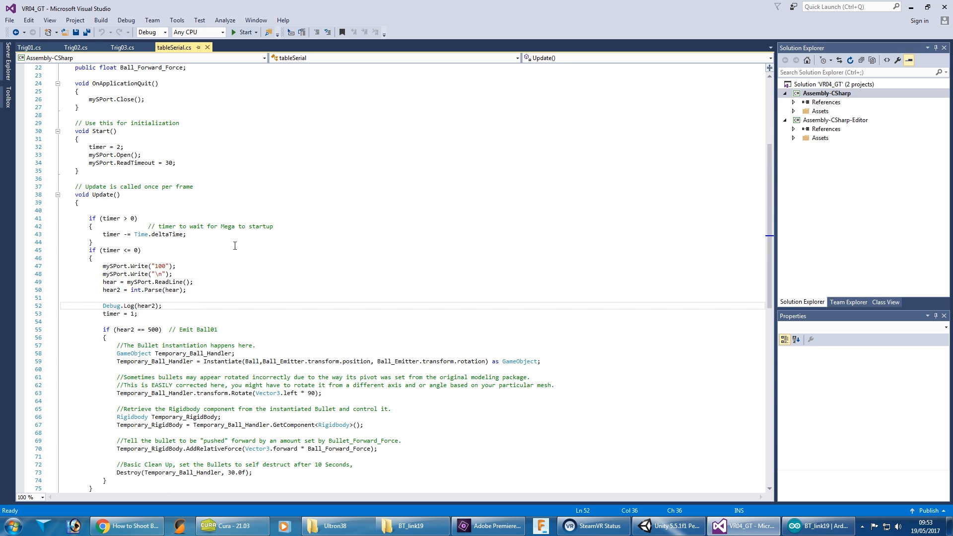
- Review tableSerial.cs fields, then bring up the 'How to Shoot Bullets in Unity' YouTube tutorial
{"action": "scroll", "scroll_direction": "up", "scroll_amount": 3}
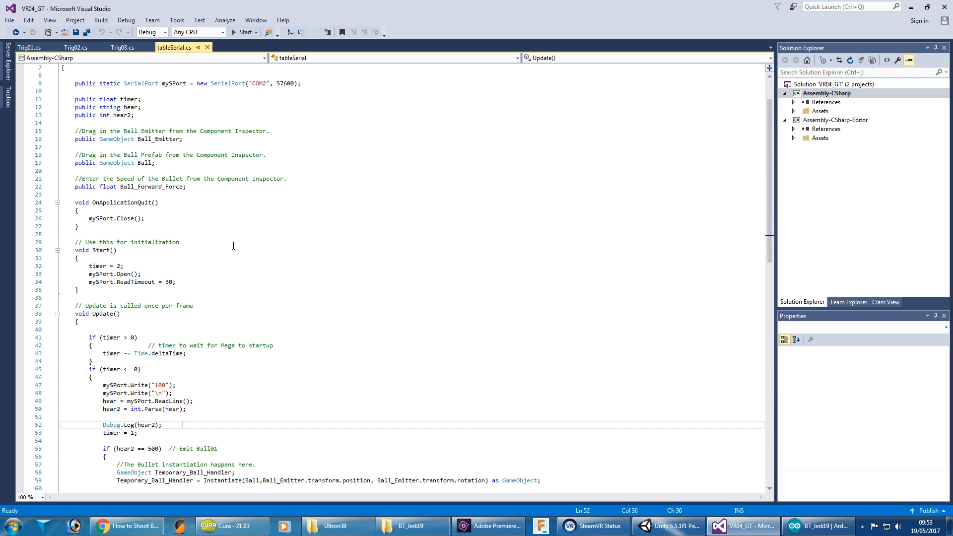
{"action": "mouse_move", "coordinate": [256, 281]}
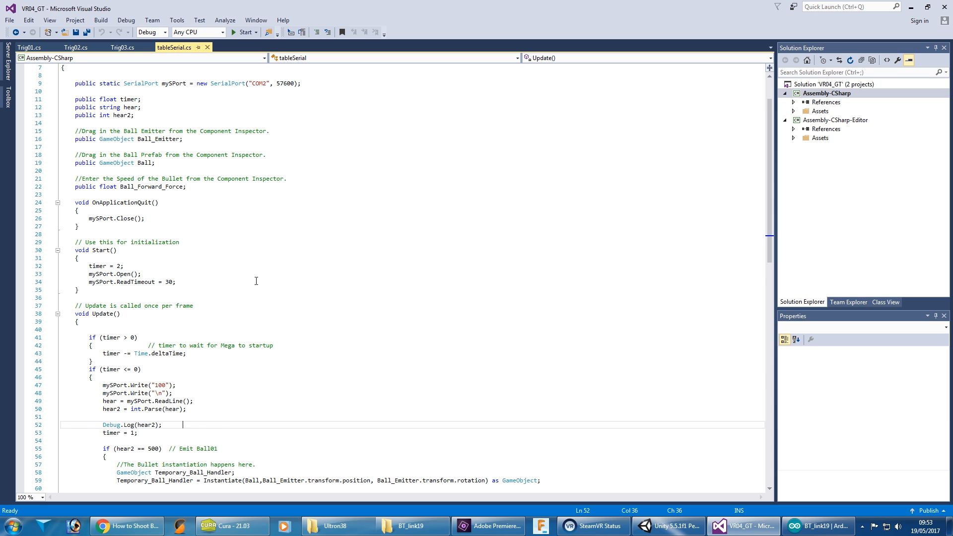
{"action": "scroll", "scroll_direction": "down", "scroll_amount": 3}
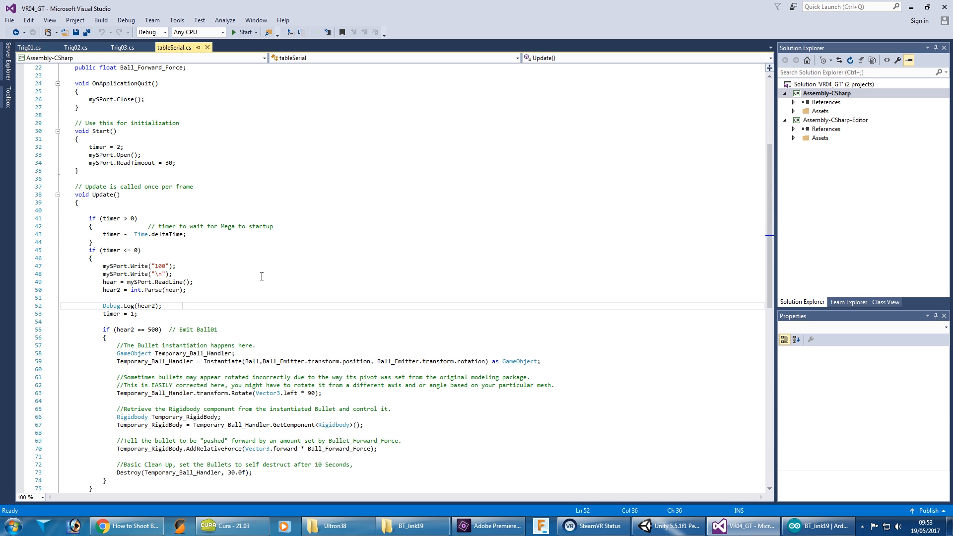
{"action": "left_click", "coordinate": [126, 526]}
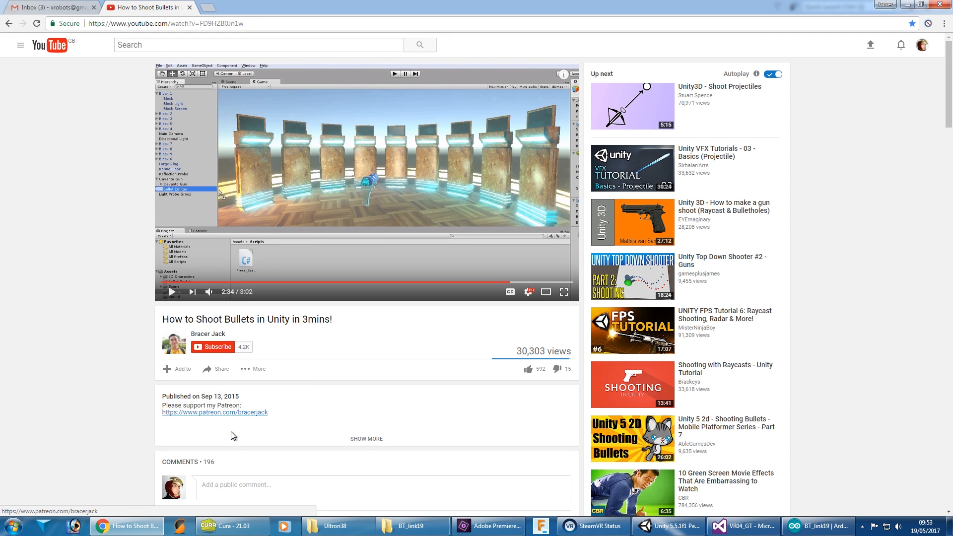
{"action": "mouse_move", "coordinate": [237, 419]}
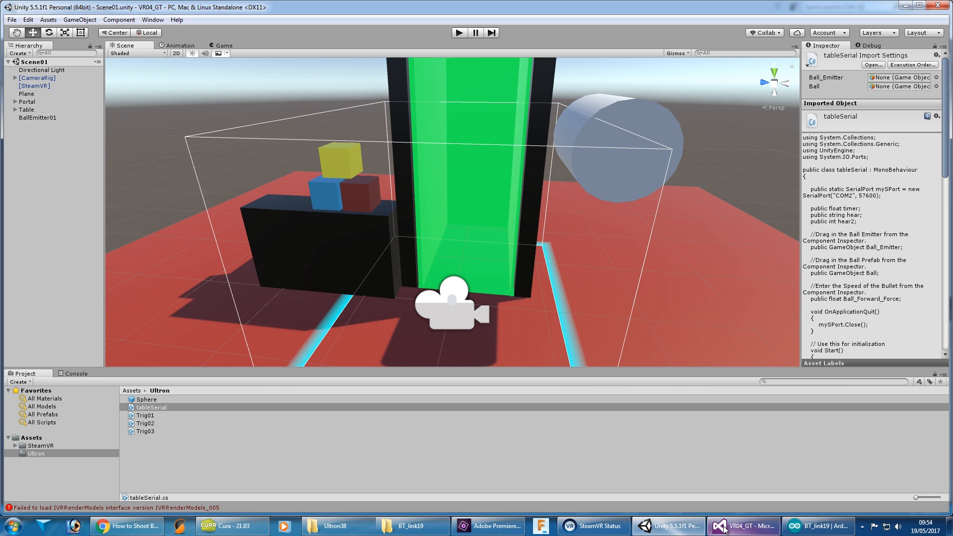
- Show Trig03.cs and its "103" serial command sent when a ball enters the trigger
{"action": "left_click", "coordinate": [742, 526]}
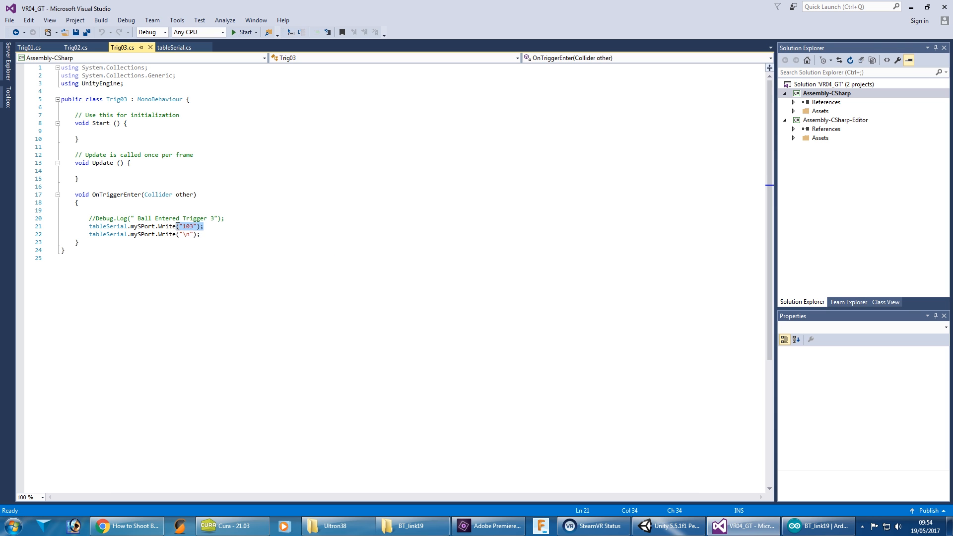
{"action": "left_click", "coordinate": [75, 47]}
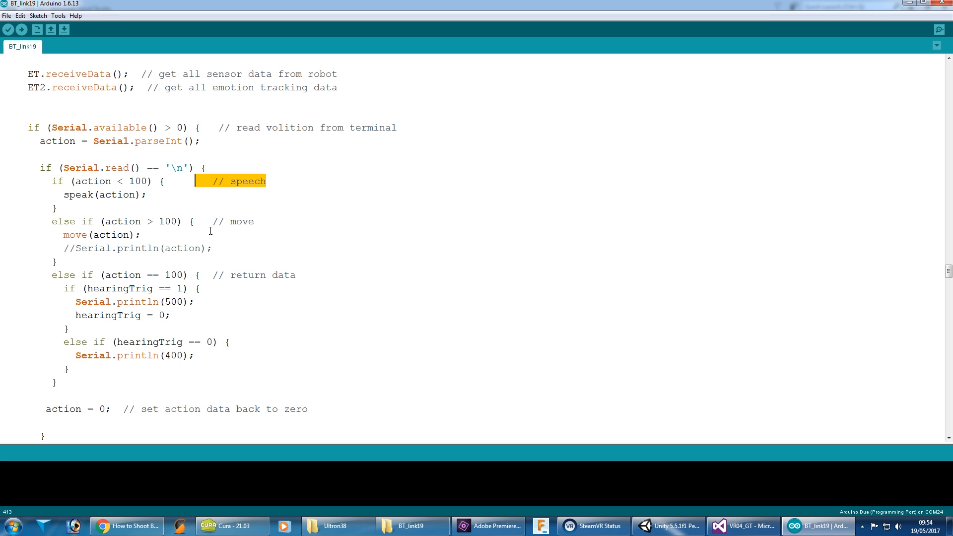
{"action": "left_click", "coordinate": [213, 222]}
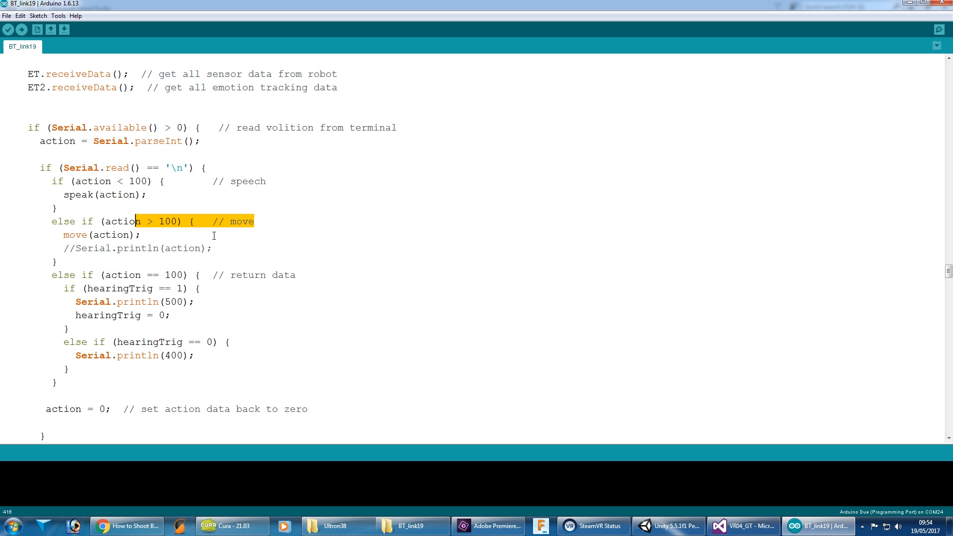
{"action": "left_click", "coordinate": [667, 526]}
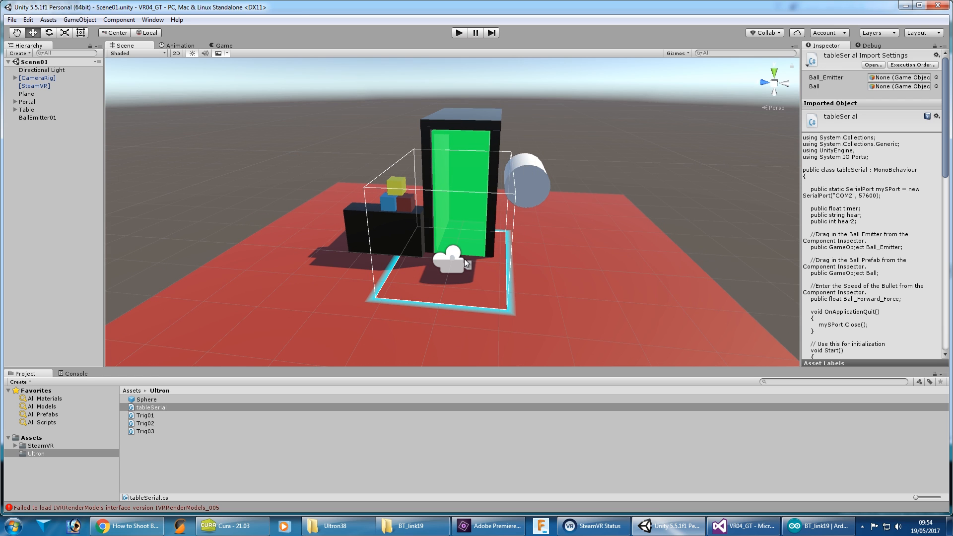
{"action": "mouse_move", "coordinate": [524, 183]}
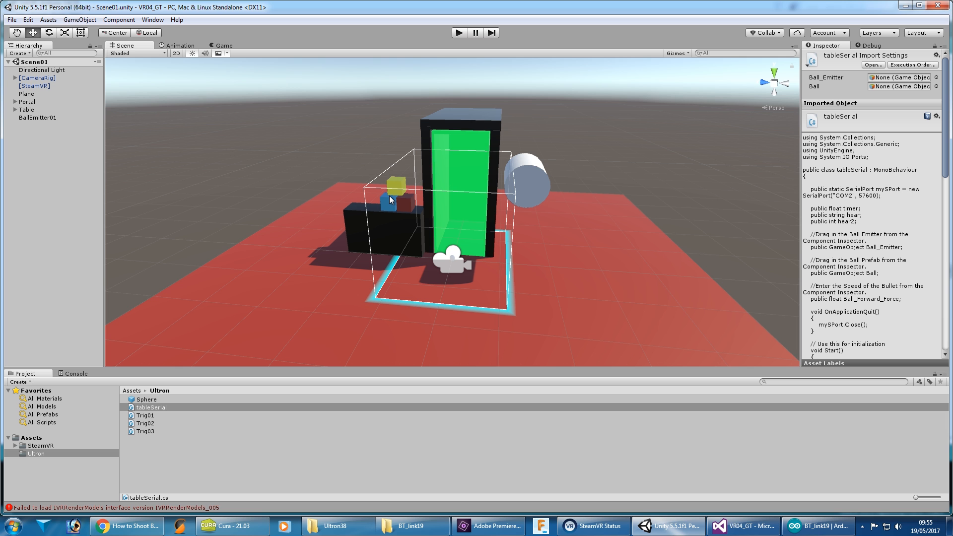
- Select the small blue cube on the table in the Unity brain-world scene
{"action": "left_click", "coordinate": [458, 32]}
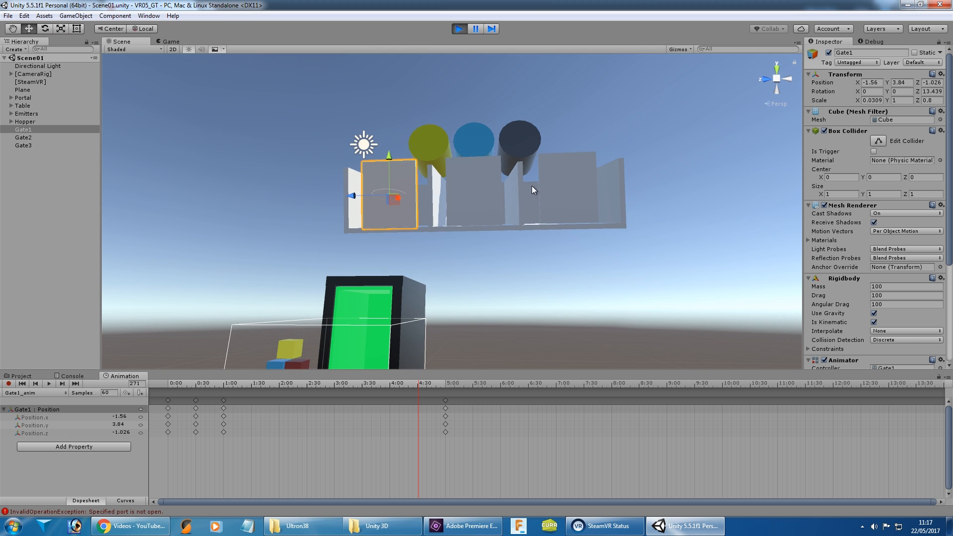
{"action": "mouse_move", "coordinate": [439, 222]}
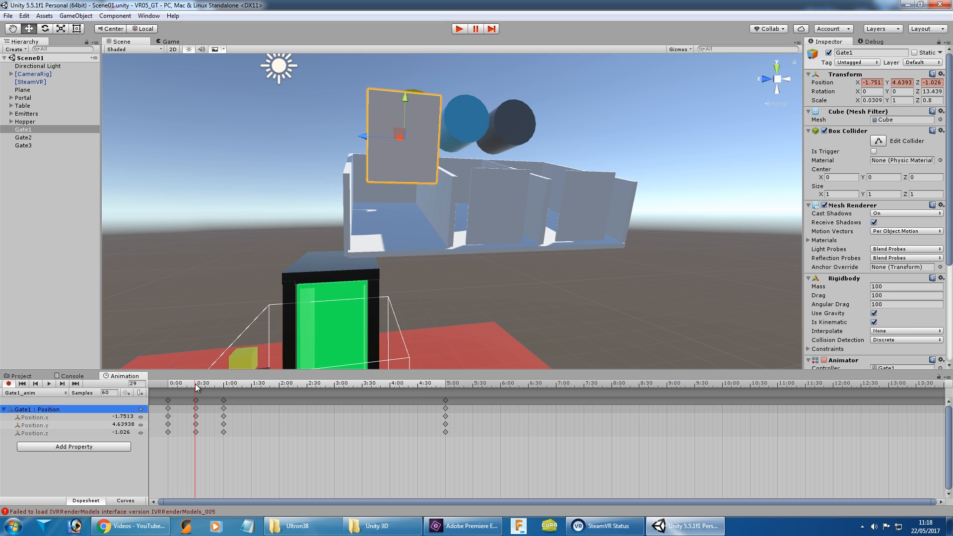
- Preview Gate1_anim keyframes at 1:00, 2:00 and the end, then show Gate3_anim's early keyframes
{"action": "left_click", "coordinate": [223, 400]}
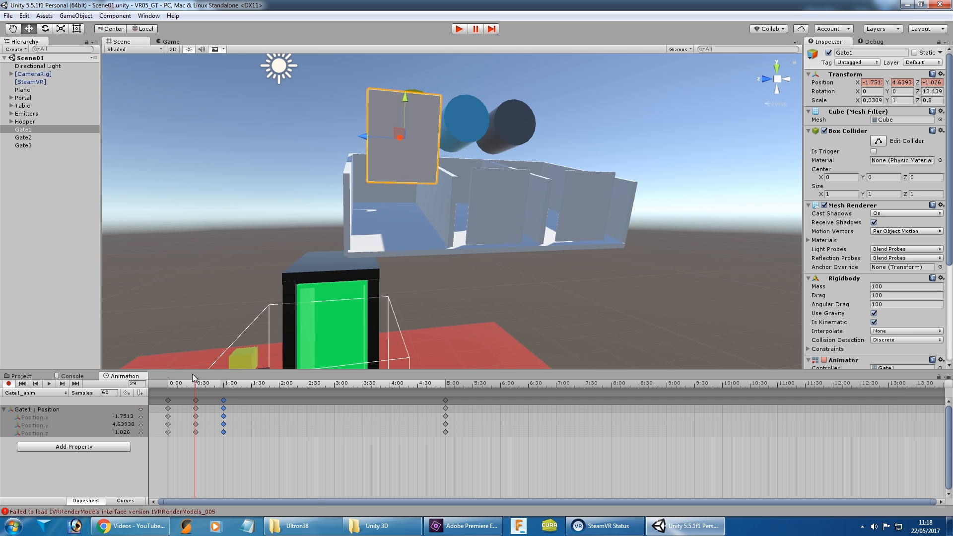
{"action": "left_click", "coordinate": [279, 383]}
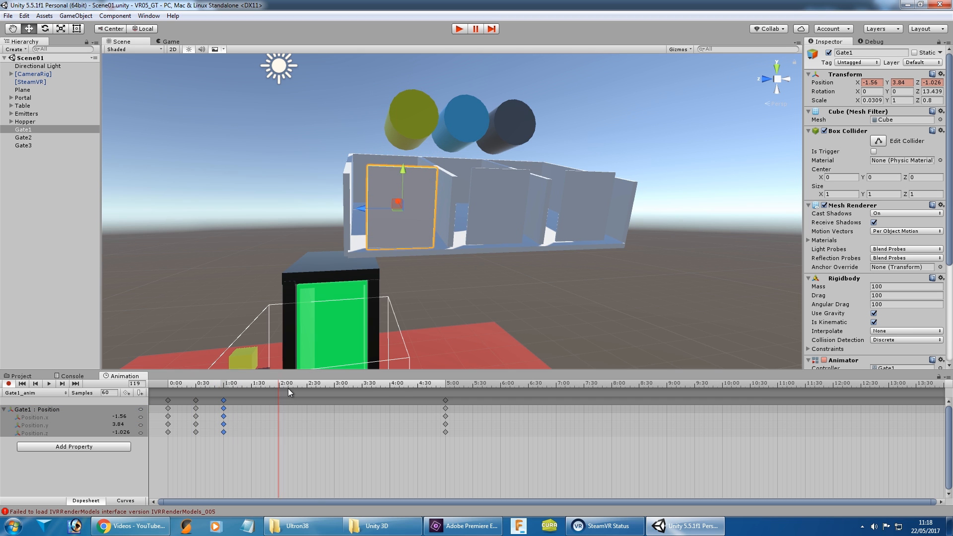
{"action": "left_click", "coordinate": [447, 383]}
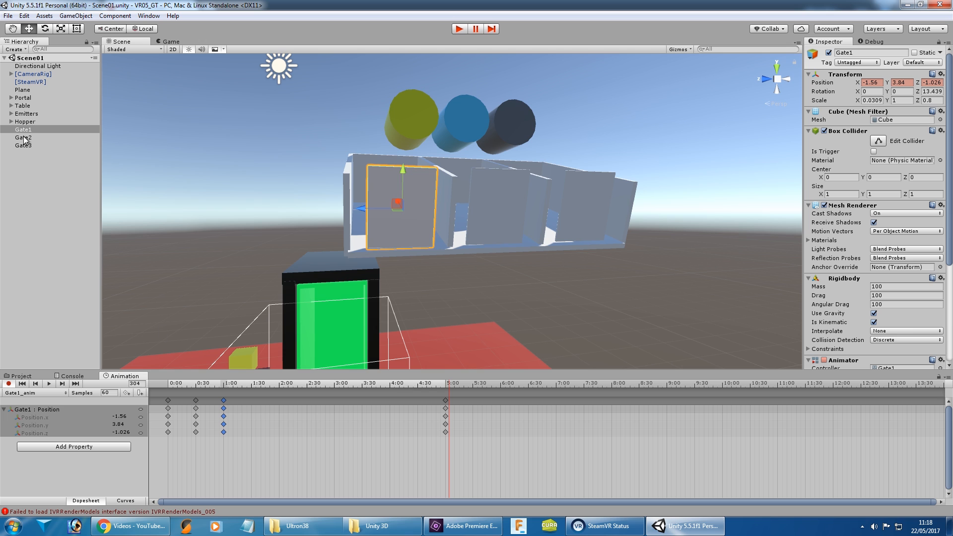
{"action": "left_click", "coordinate": [23, 137]}
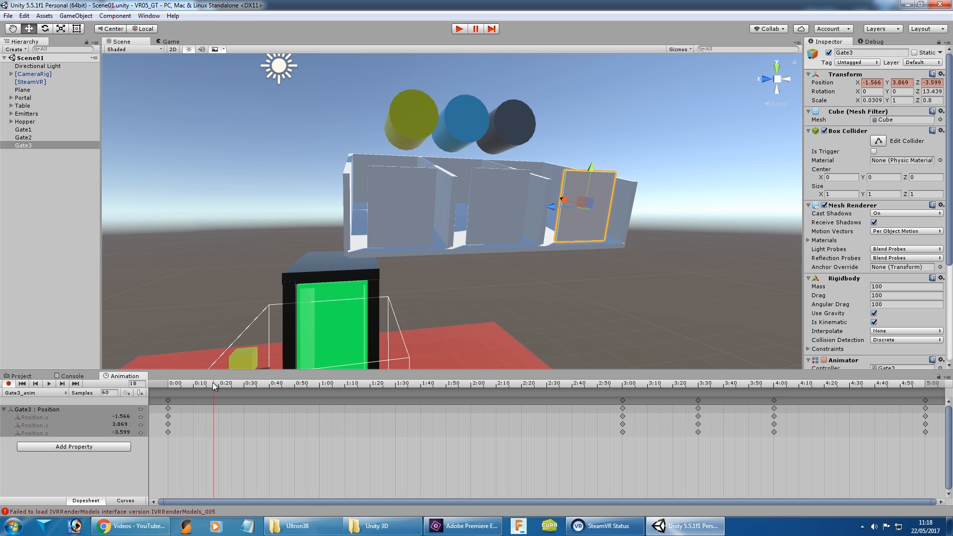
{"action": "left_click", "coordinate": [767, 383]}
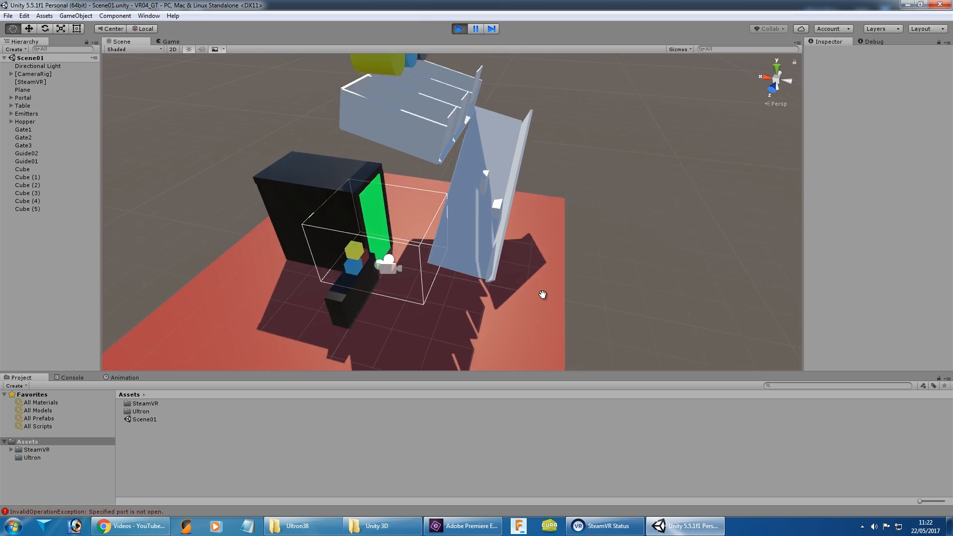
{"action": "left_click_drag", "start_coordinate": [542, 295], "coordinate": [448, 297]}
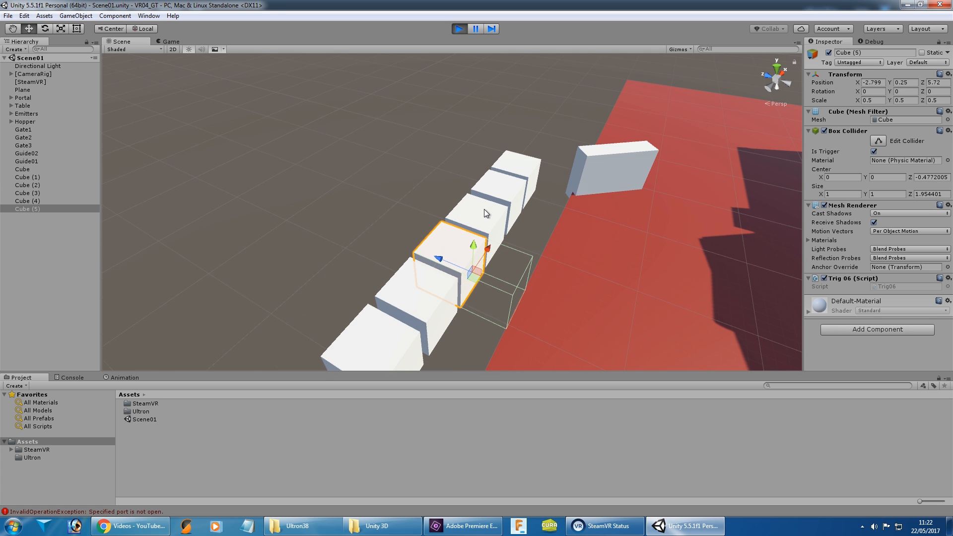
{"action": "left_click", "coordinate": [27, 185]}
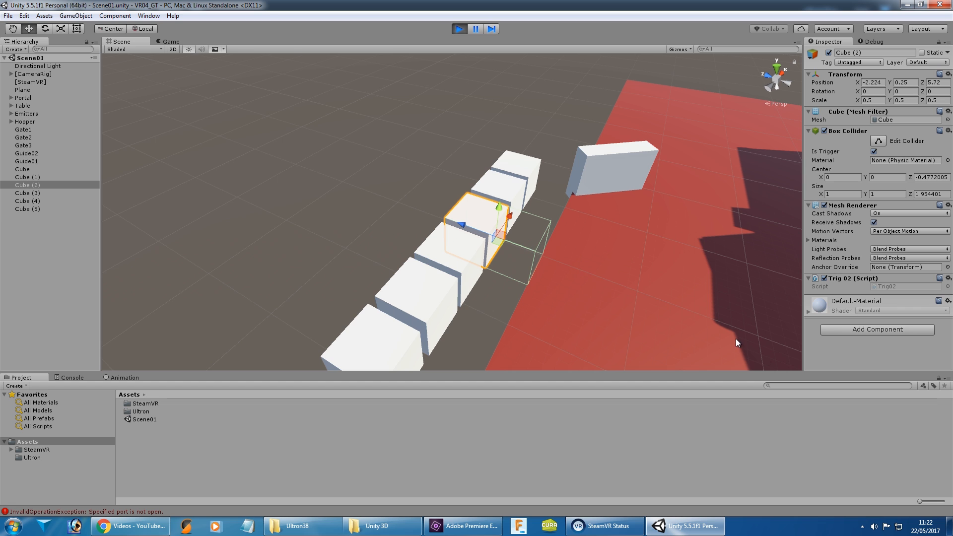
{"action": "left_click", "coordinate": [27, 193]}
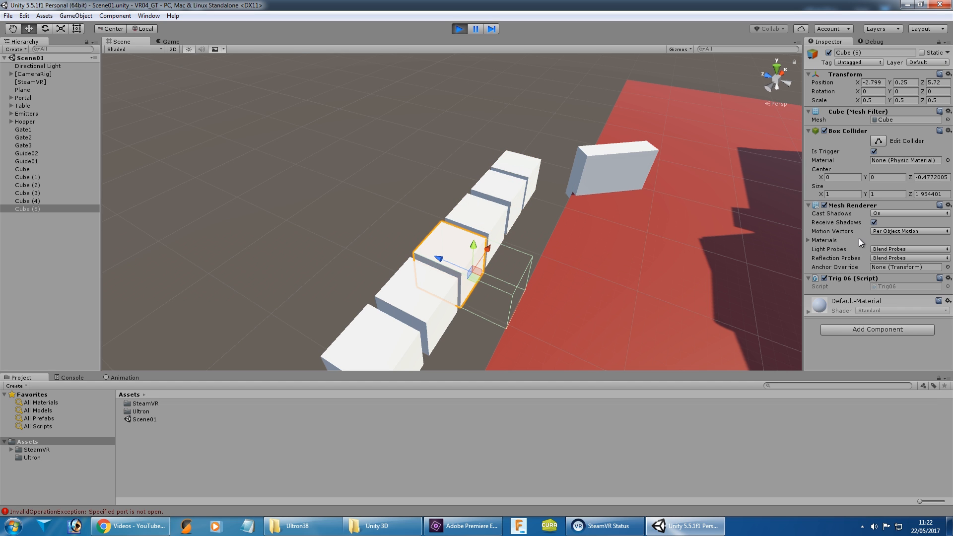
{"action": "mouse_move", "coordinate": [537, 288]}
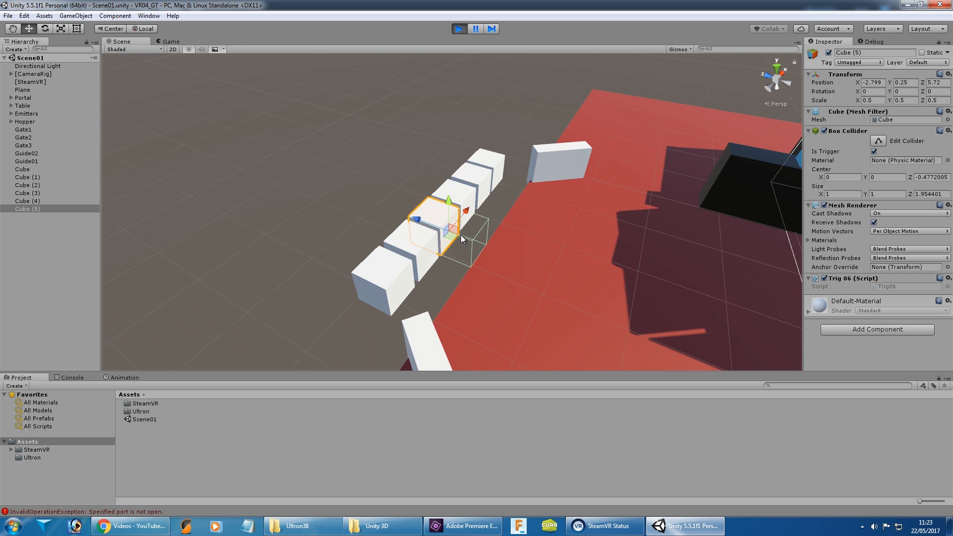
{"action": "mouse_move", "coordinate": [432, 295]}
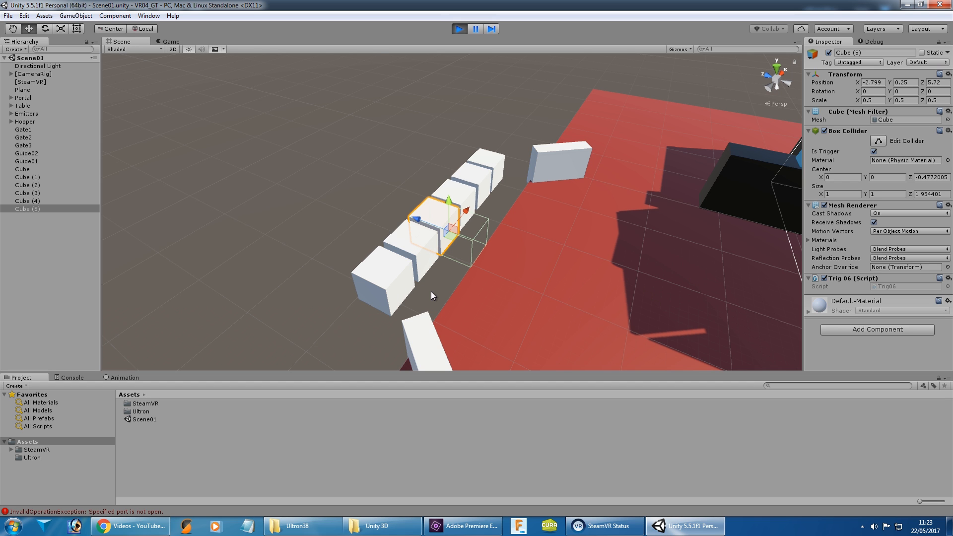
{"action": "mouse_move", "coordinate": [504, 113]}
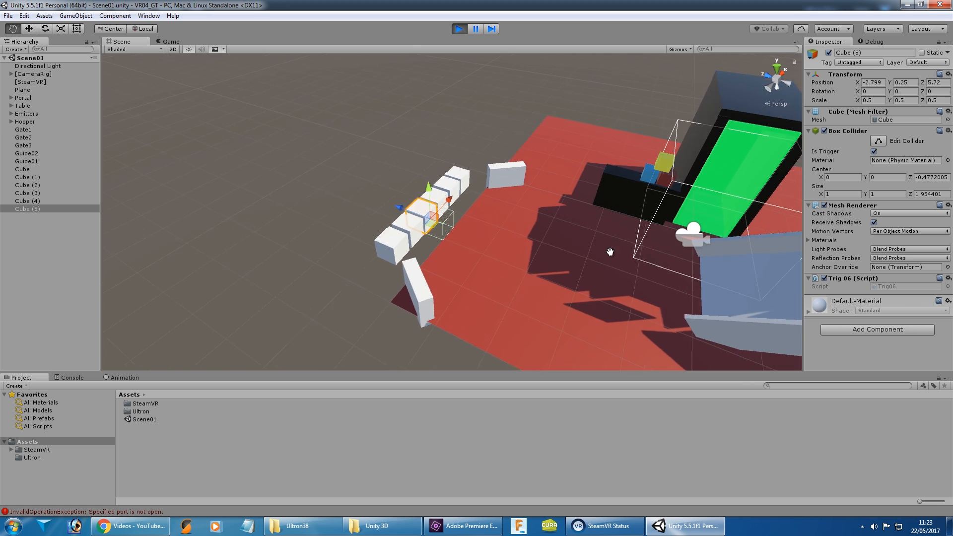
{"action": "left_click_drag", "start_coordinate": [610, 251], "coordinate": [524, 253]}
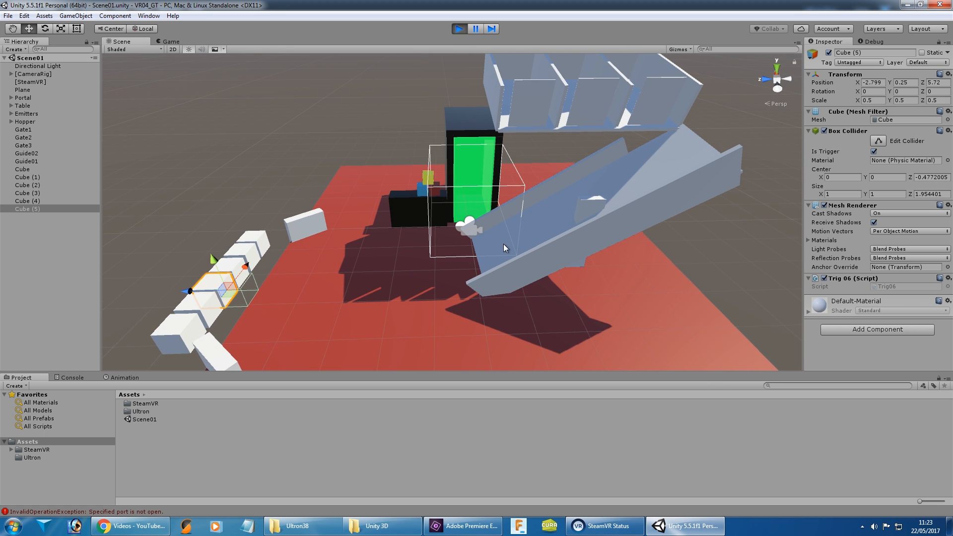
{"action": "mouse_move", "coordinate": [255, 153]}
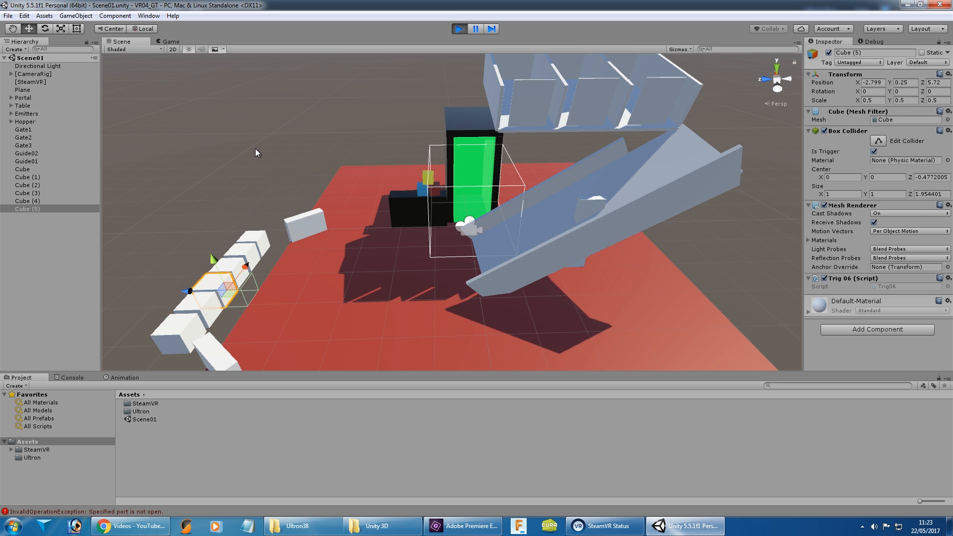